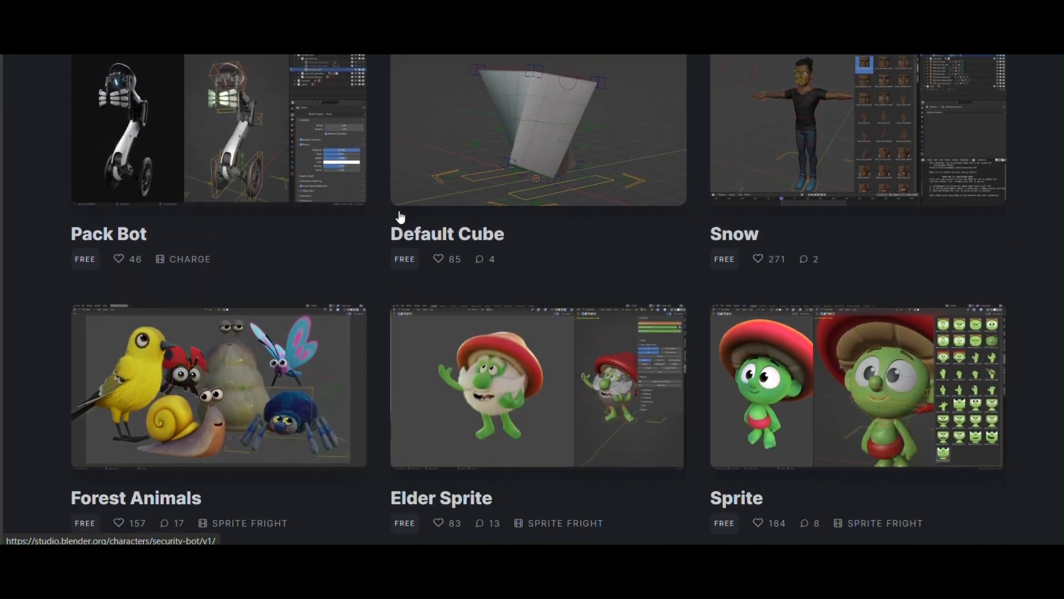
# - Test the forearm IK constraint Influence at 0, partway, and back to full 1
pyautogui.scroll(-3)
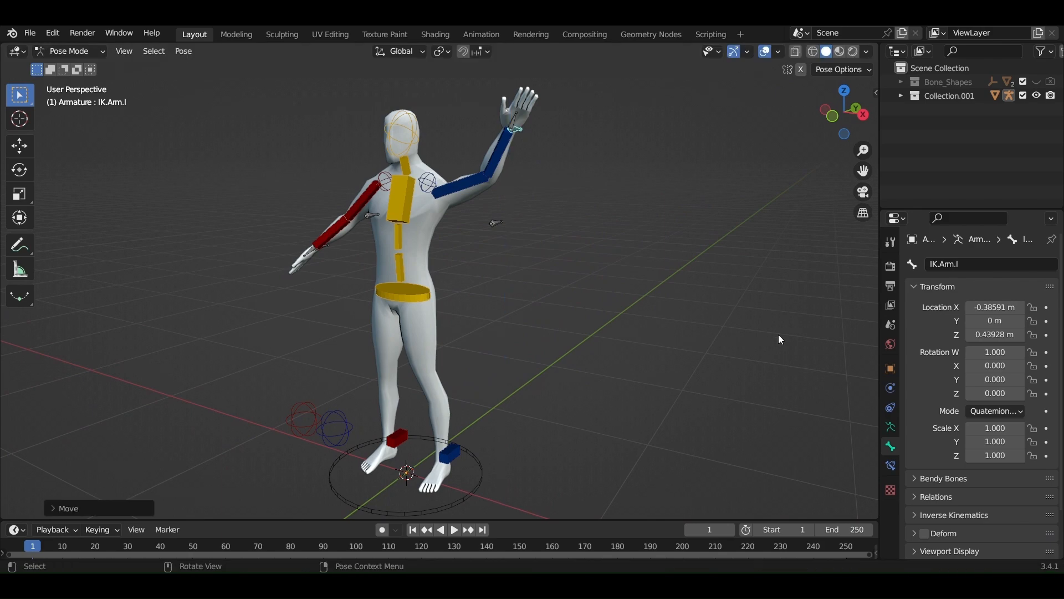
pyautogui.moveTo(497, 151)
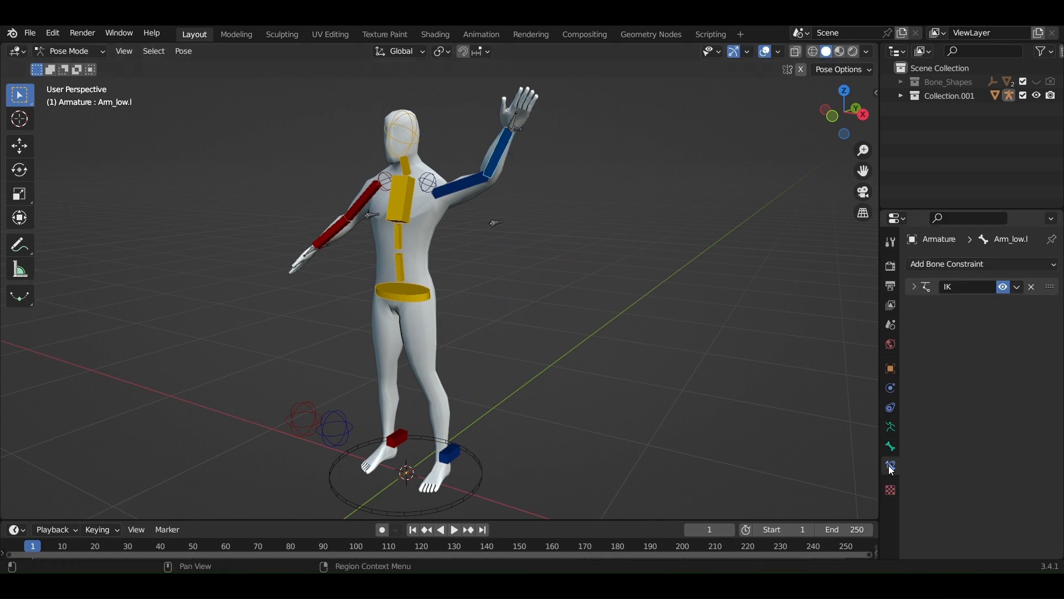
pyautogui.click(913, 287)
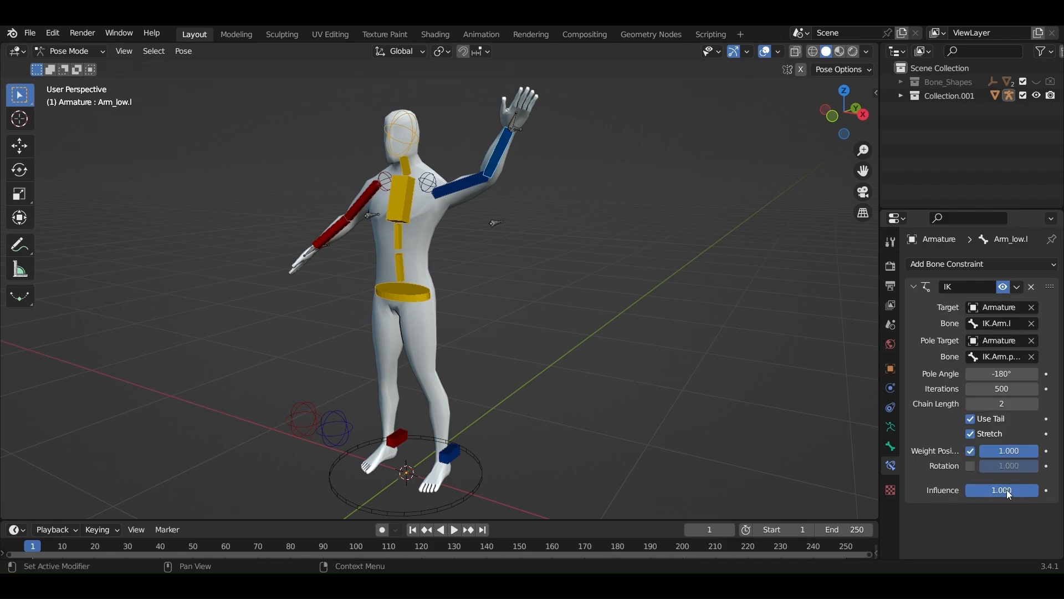
pyautogui.moveTo(1031, 490); pyautogui.dragTo(977, 490)
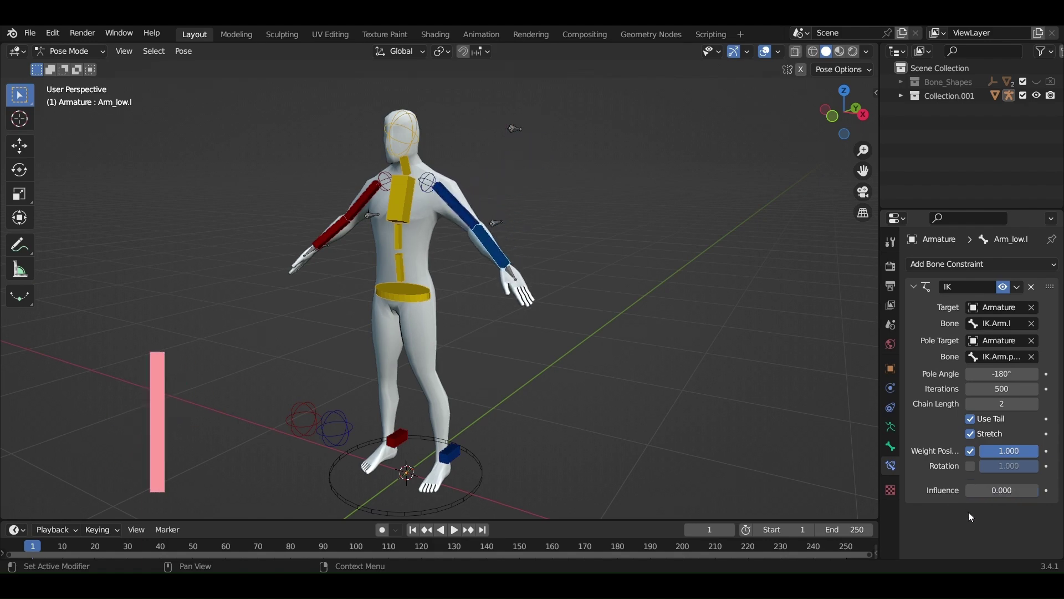
pyautogui.moveTo(1001, 489); pyautogui.dragTo(1007, 489)
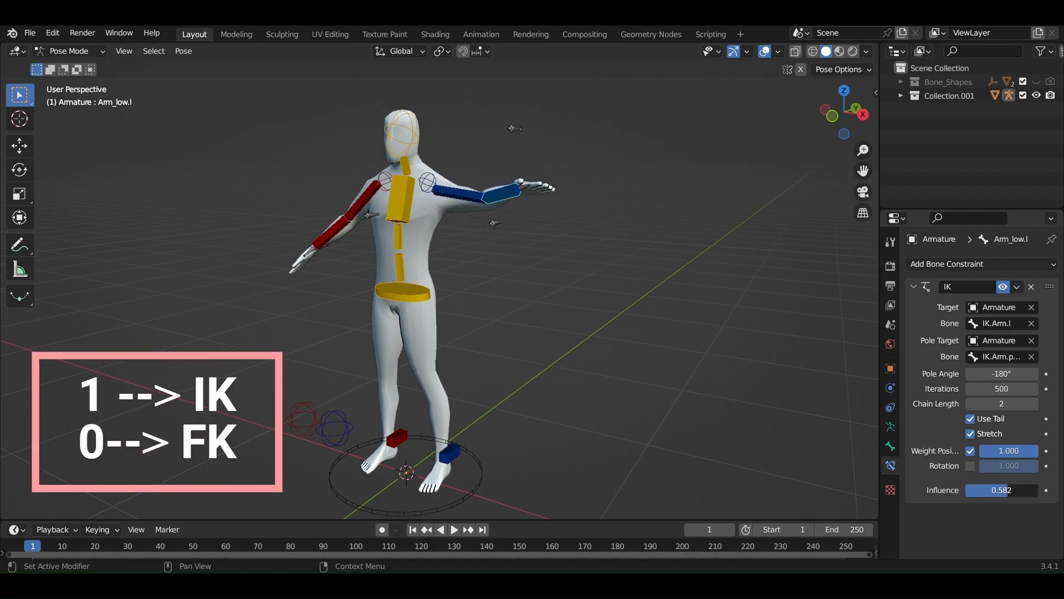
pyautogui.moveTo(1001, 489); pyautogui.dragTo(1045, 489)
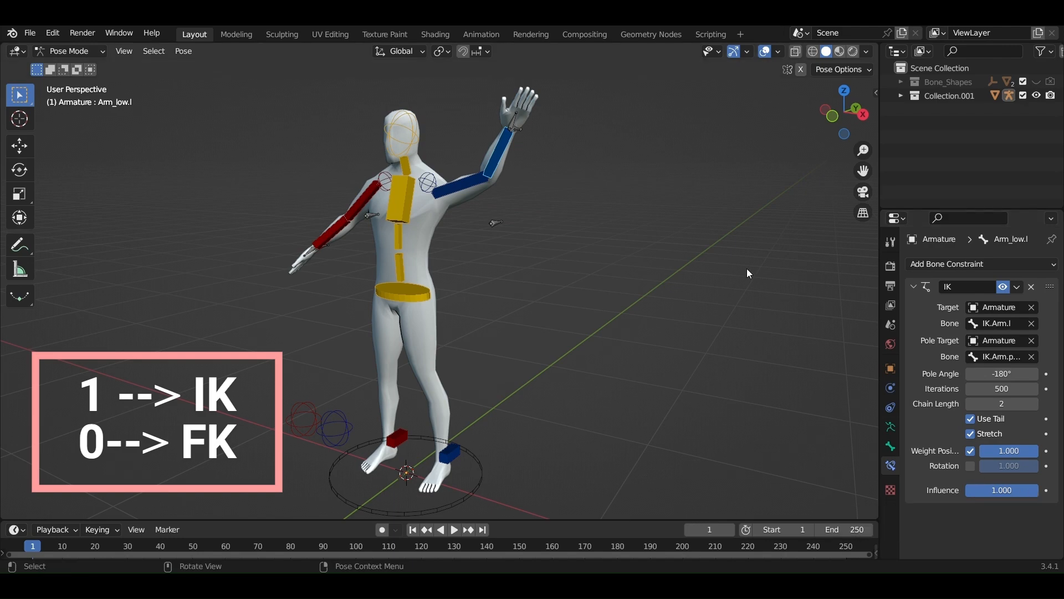
pyautogui.moveTo(473, 205)
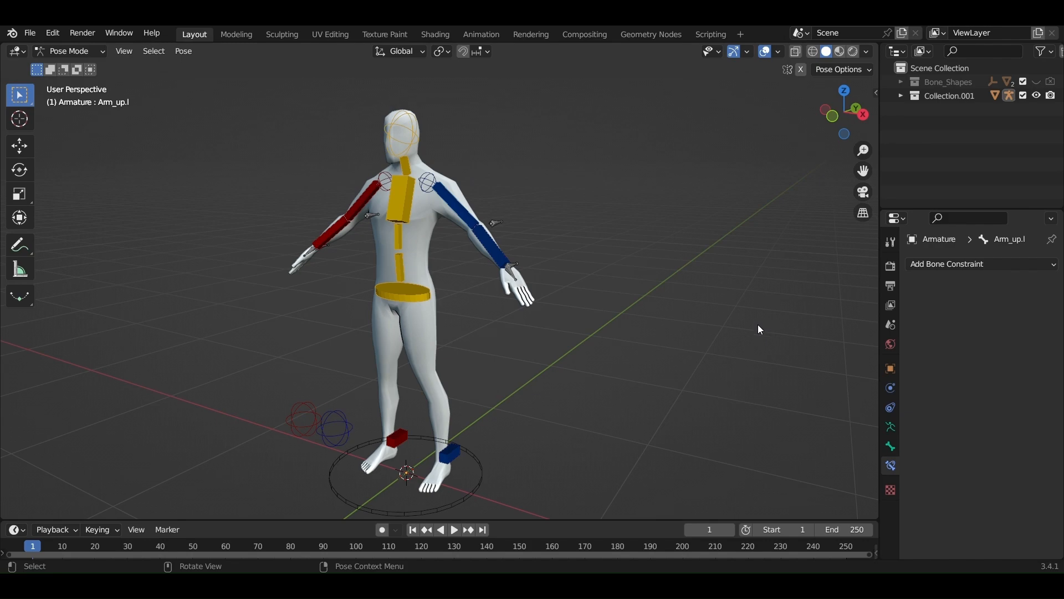
pyautogui.moveTo(504, 254)
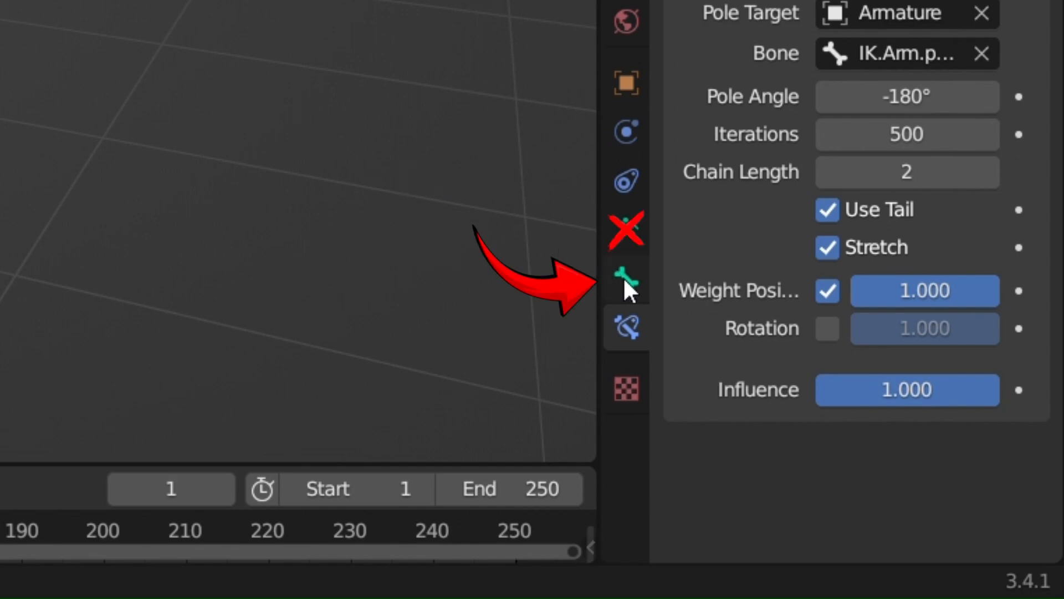
# - Show the arm bone's Custom Properties section to add a new property
pyautogui.click(626, 276)
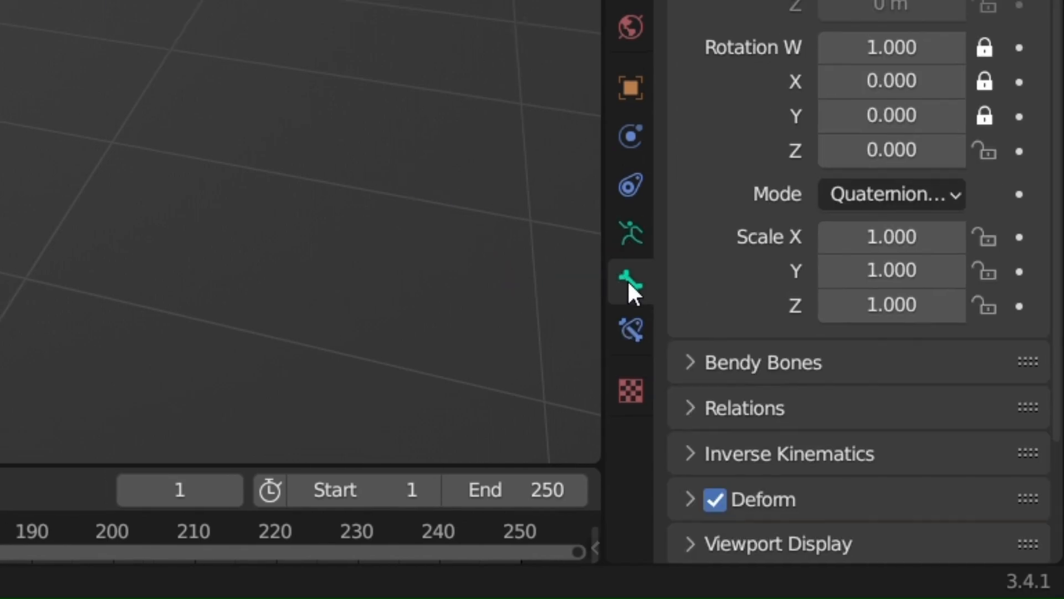
pyautogui.scroll(-3)
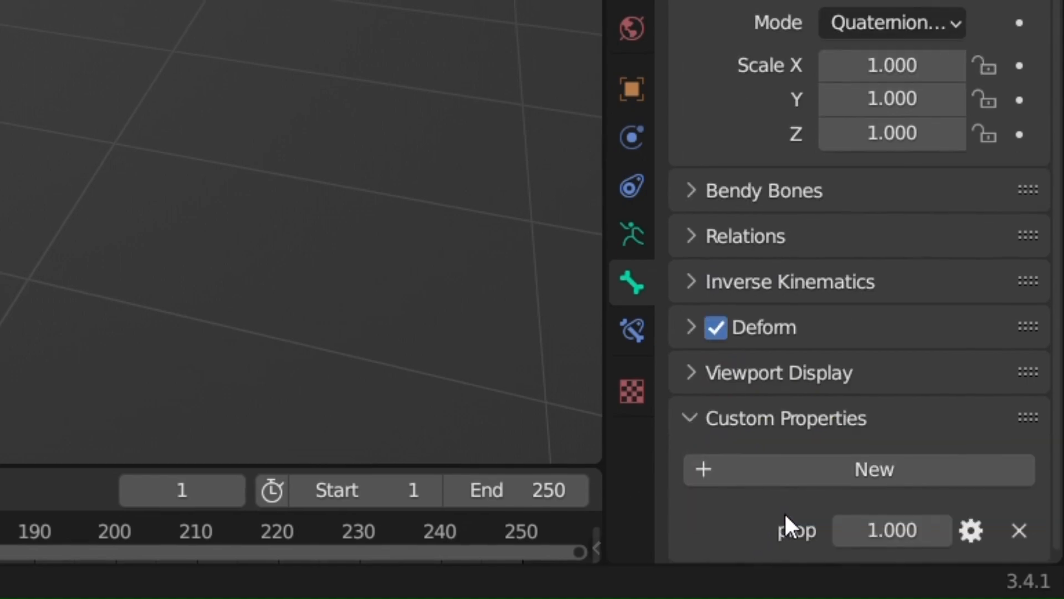
pyautogui.moveTo(972, 529)
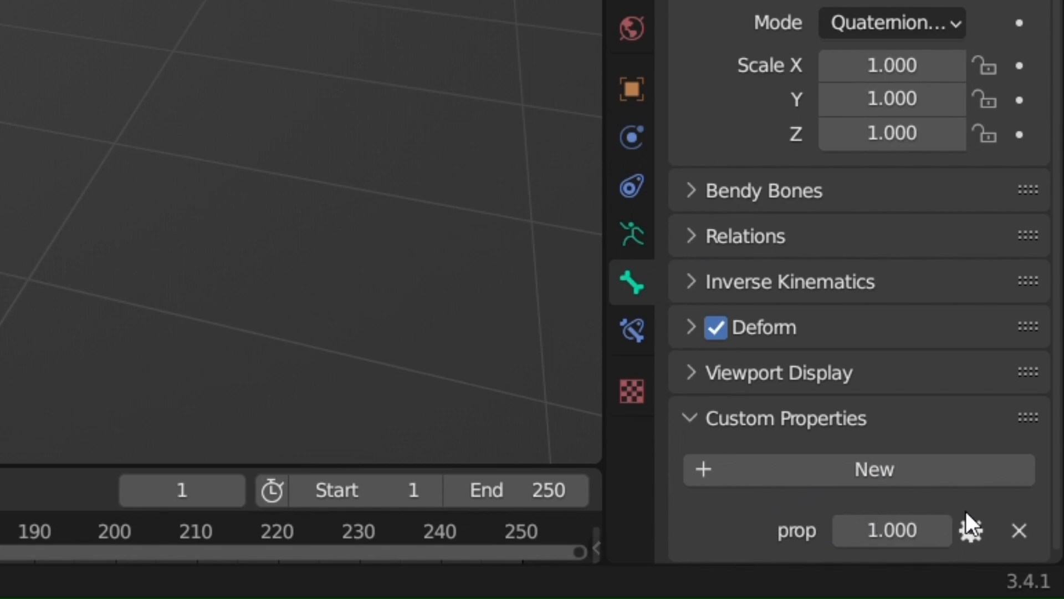
pyautogui.moveTo(969, 529)
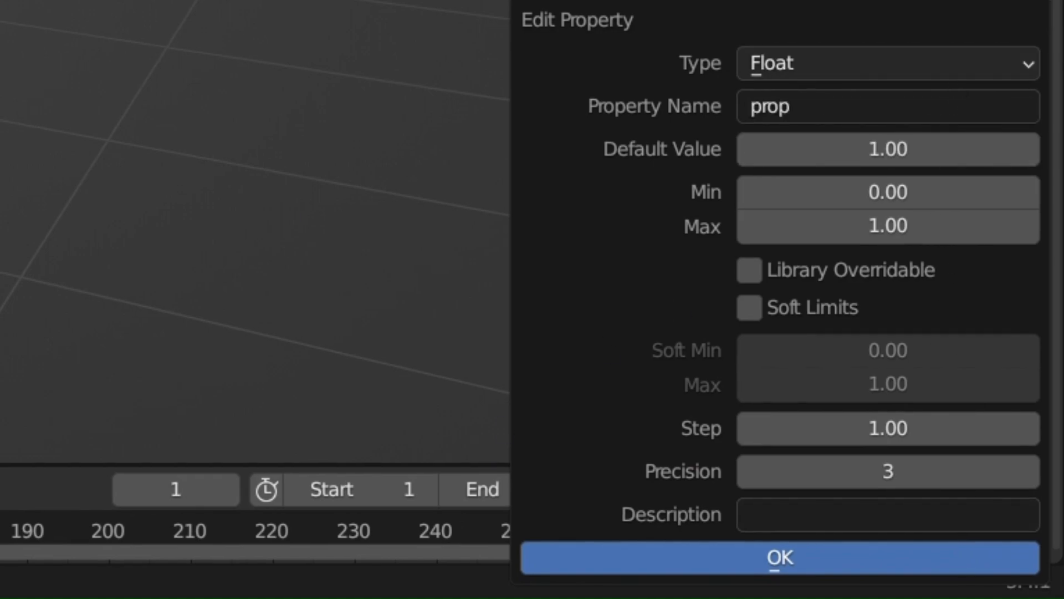
pyautogui.moveTo(660, 35)
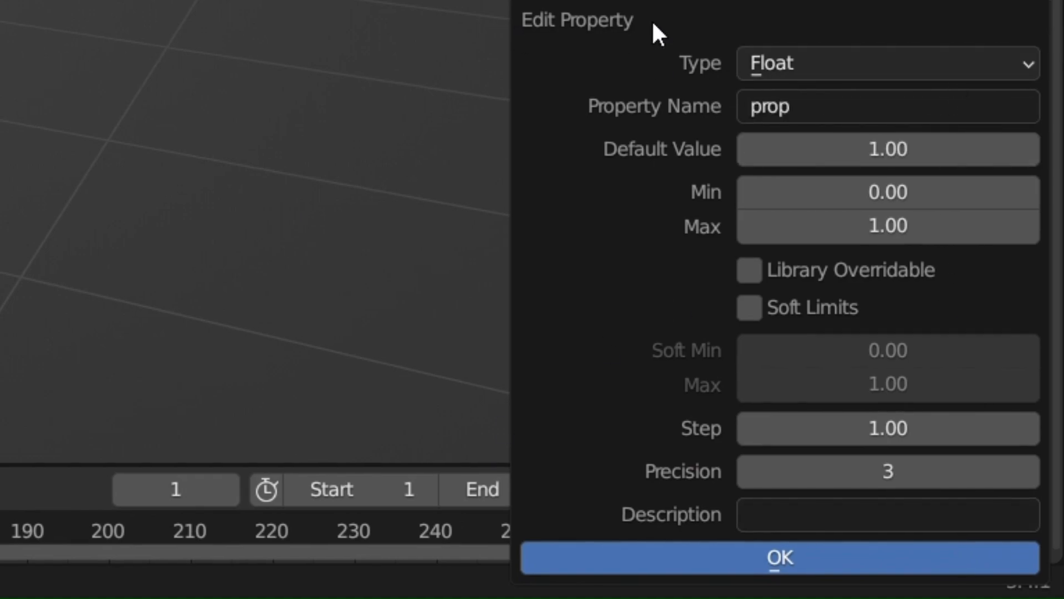
# - Name the property ARM_IK_L, make it an integer, library overridable, and confirm
pyautogui.write('ARM_IK_L')
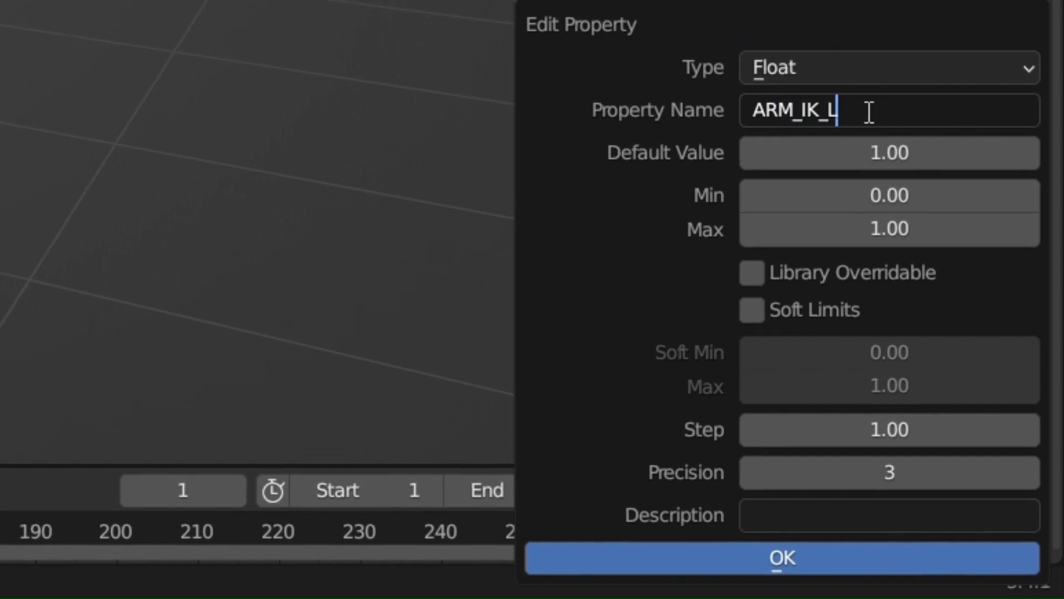
pyautogui.click(882, 68)
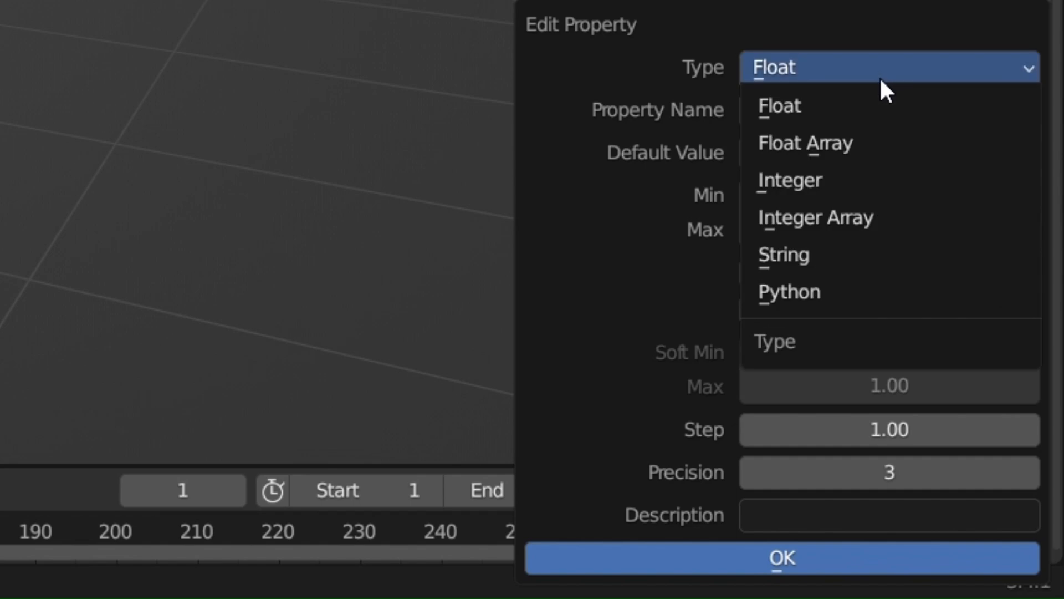
pyautogui.click(790, 179)
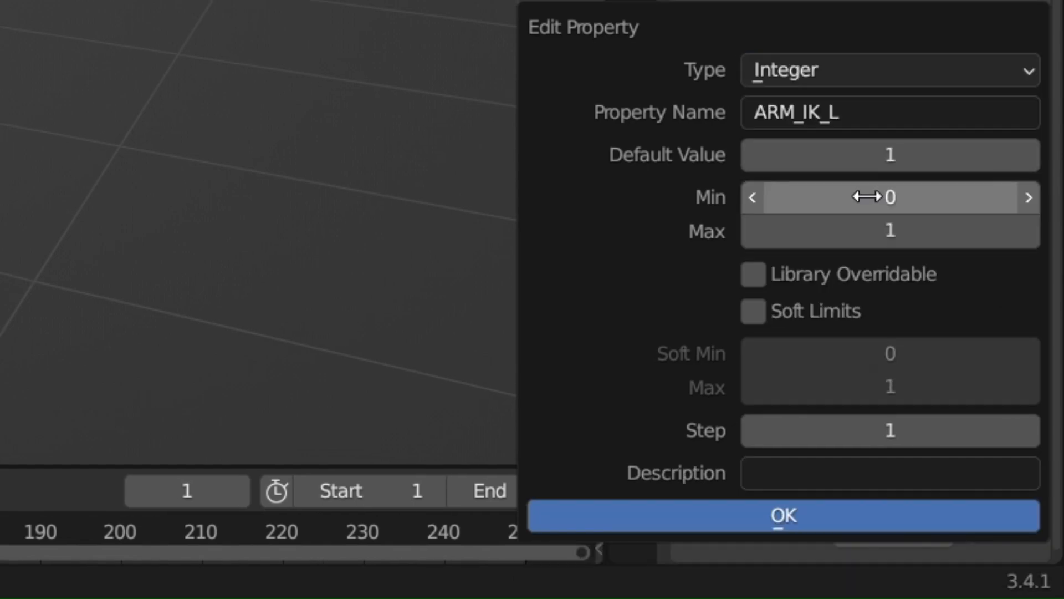
pyautogui.moveTo(751, 178)
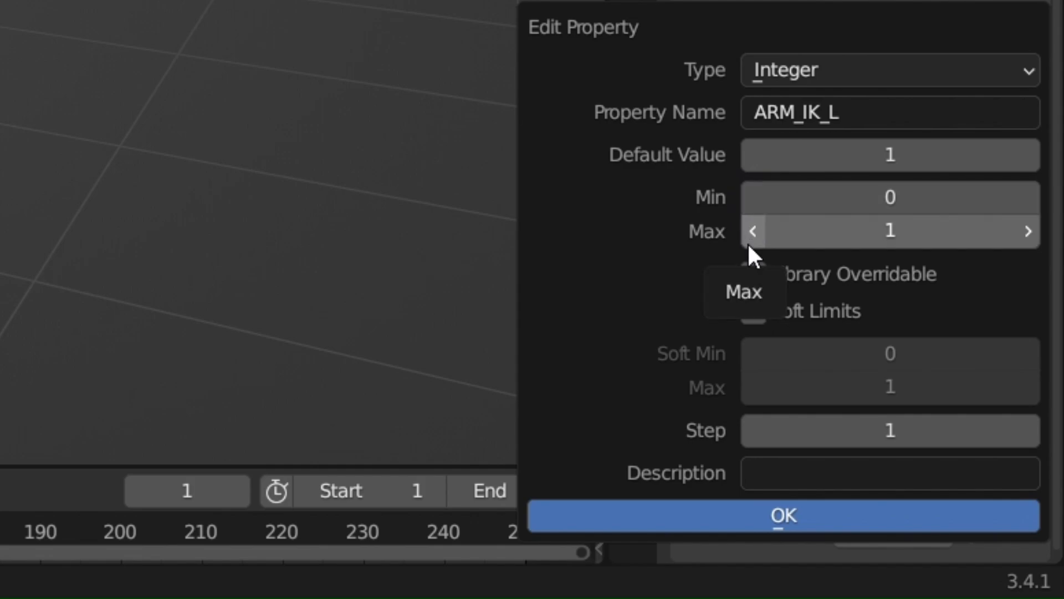
pyautogui.moveTo(723, 502)
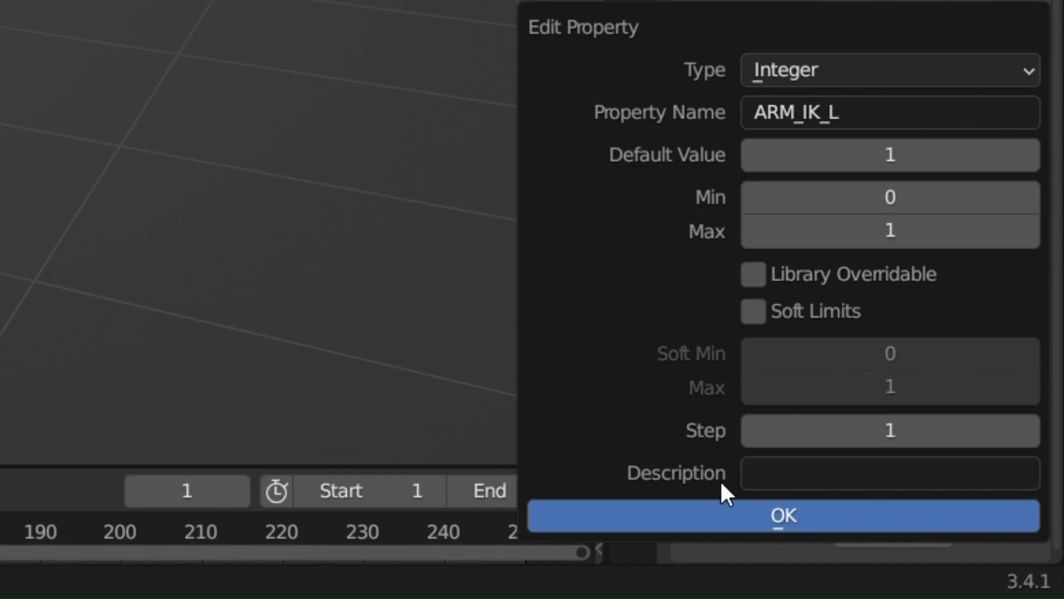
pyautogui.click(754, 275)
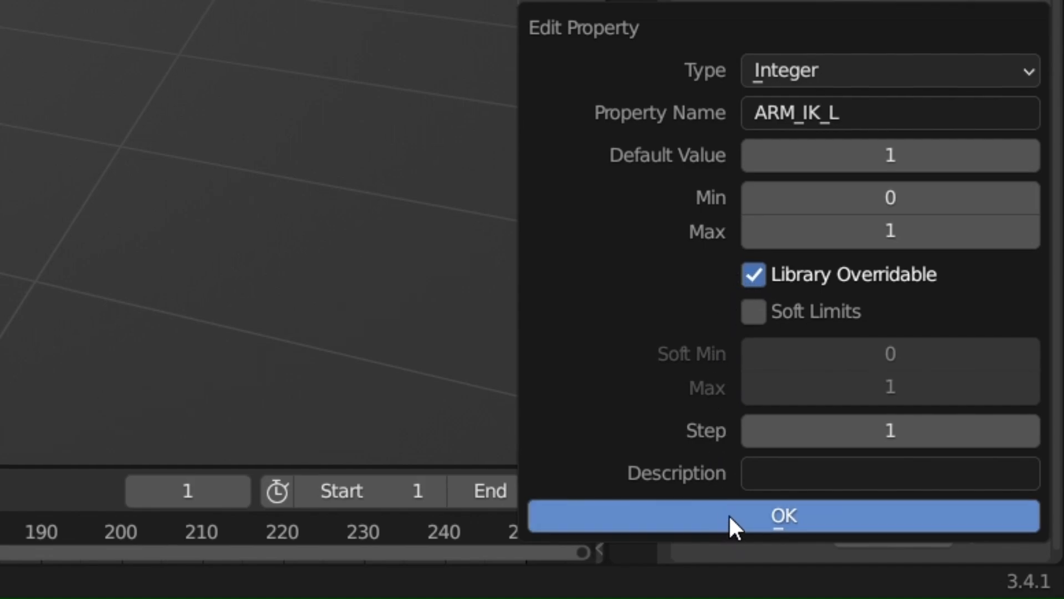
pyautogui.click(785, 516)
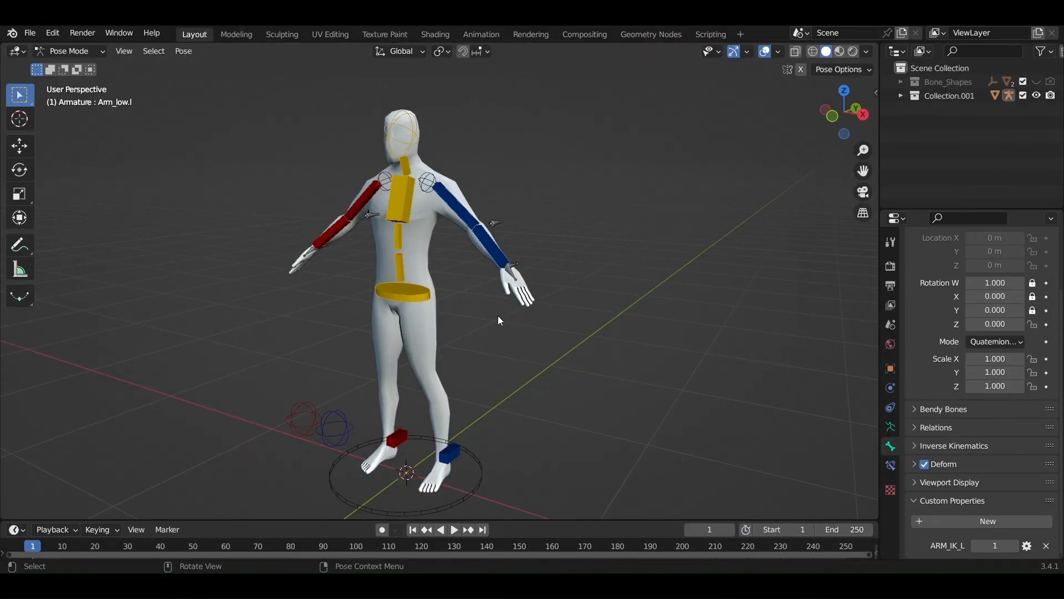
# - Reveal ARM_IK_L (value 1) in the viewport sidebar's Item properties
pyautogui.press('n')
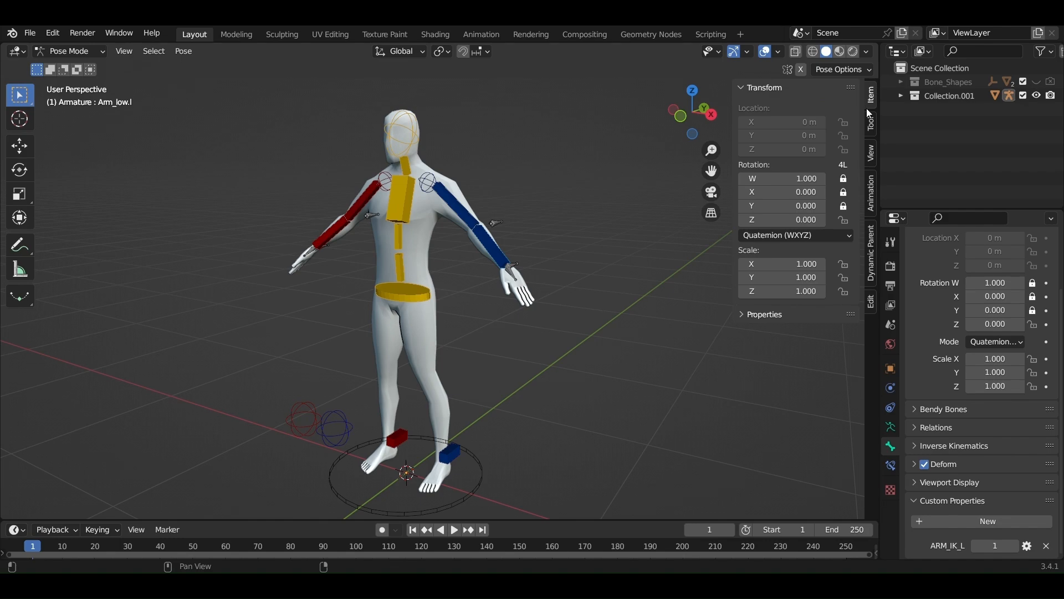
pyautogui.click(764, 314)
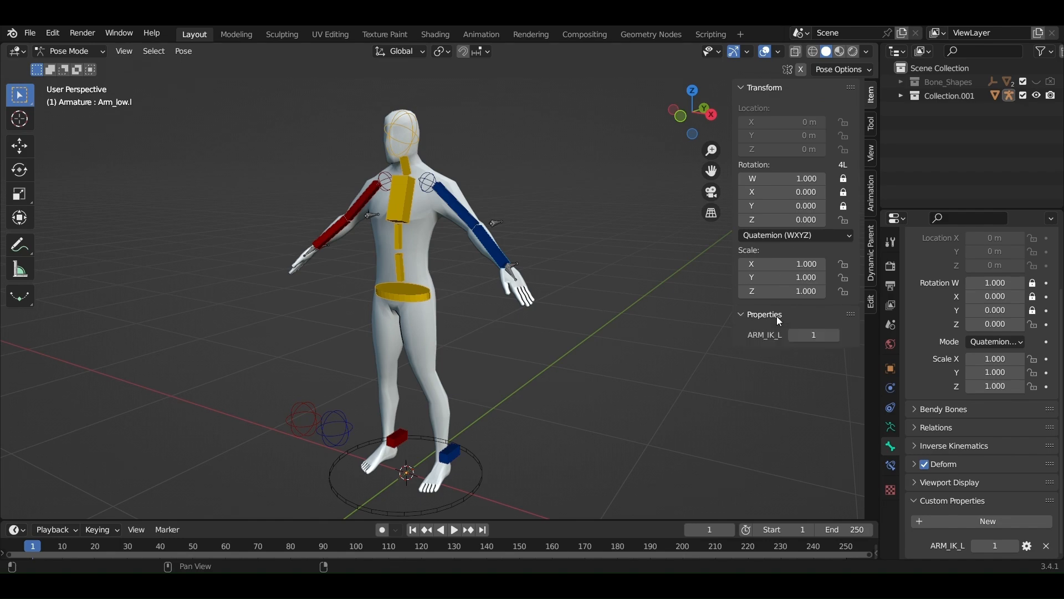
pyautogui.moveTo(769, 352)
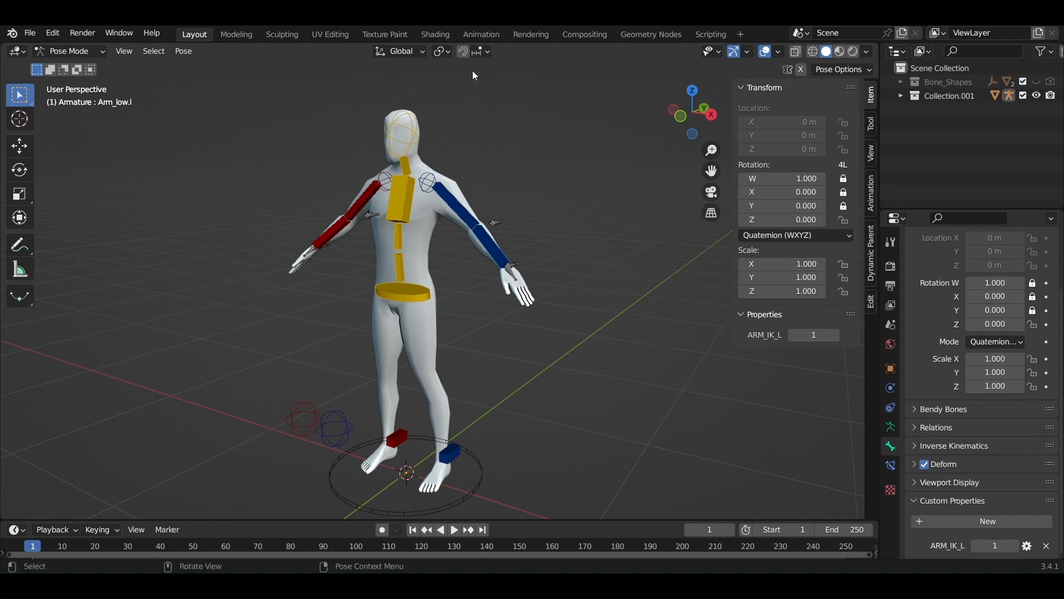
pyautogui.moveTo(460, 35)
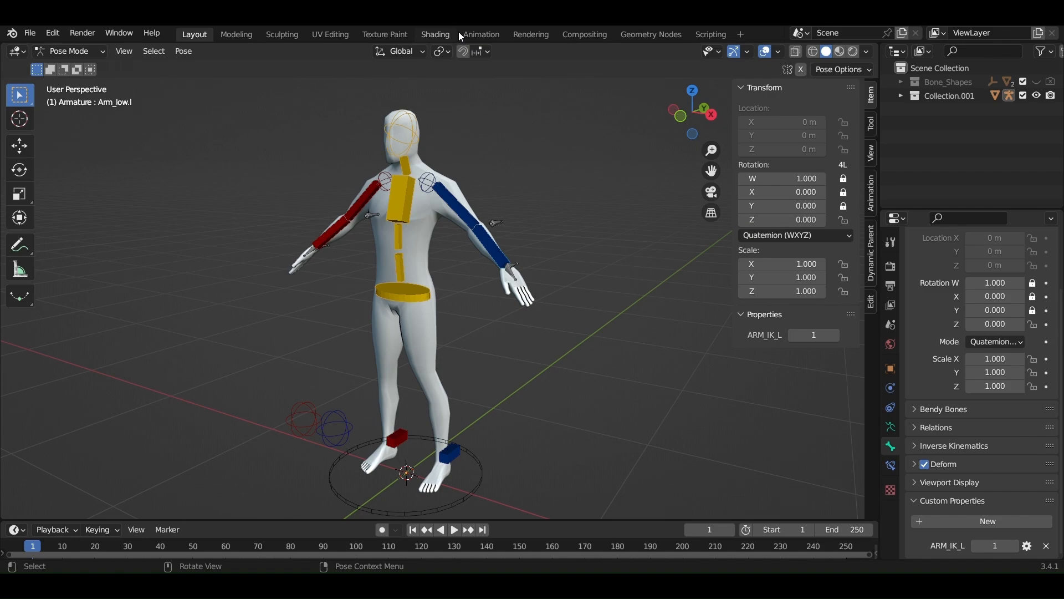
pyautogui.moveTo(666, 257)
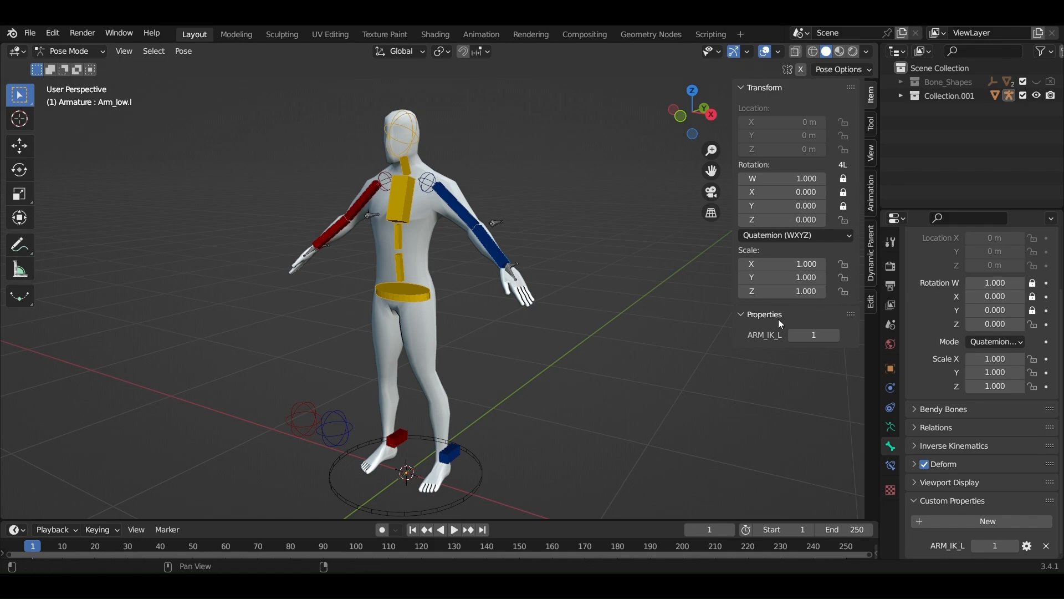
# - Paste the ARM_IK_L driver onto the IK constraint's Influence value
pyautogui.rightClick(814, 335)
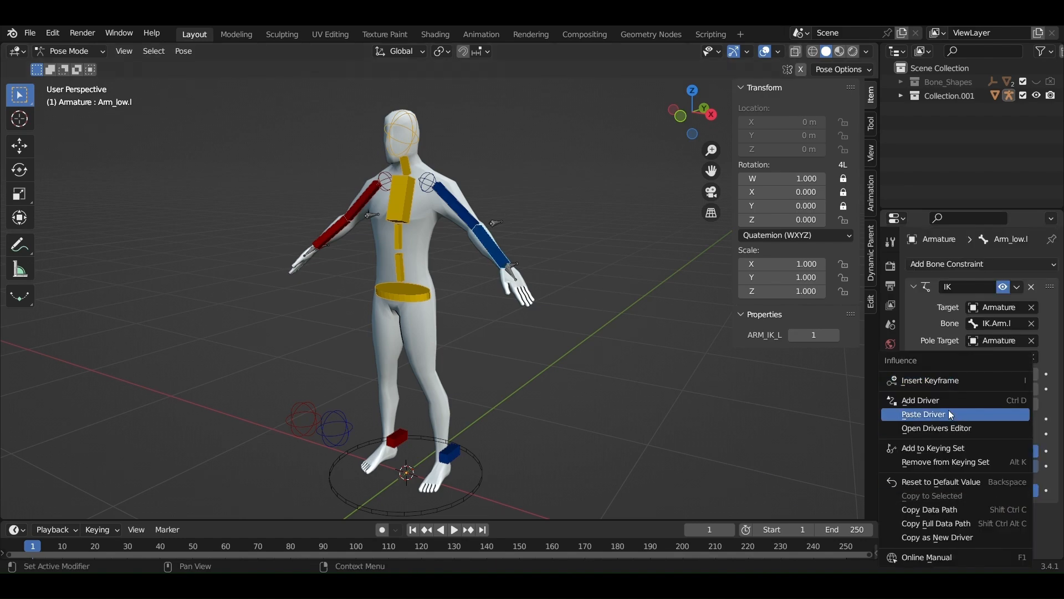
pyautogui.click(923, 414)
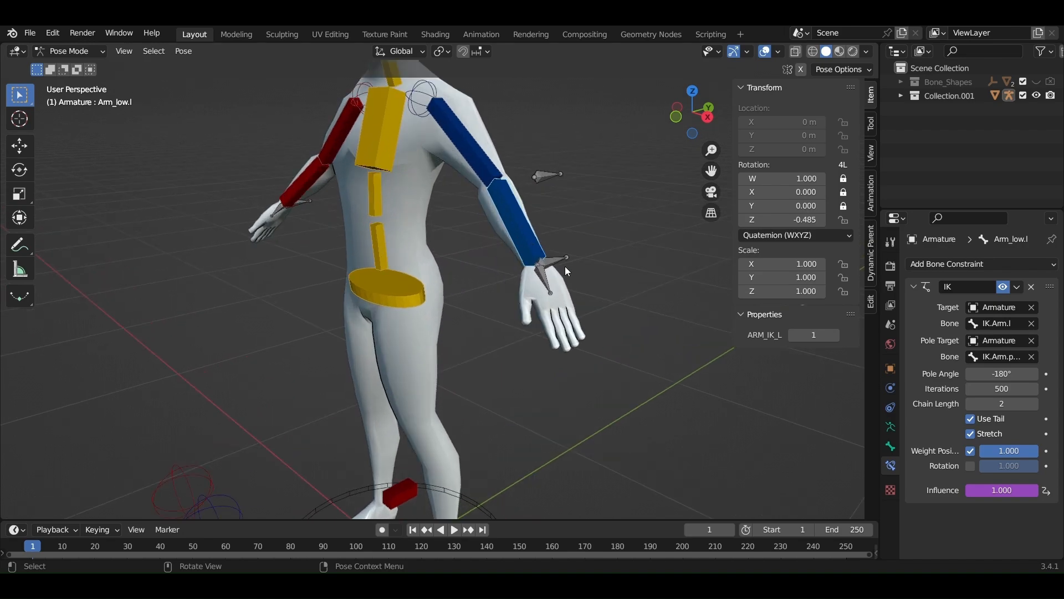
pyautogui.moveTo(558, 264)
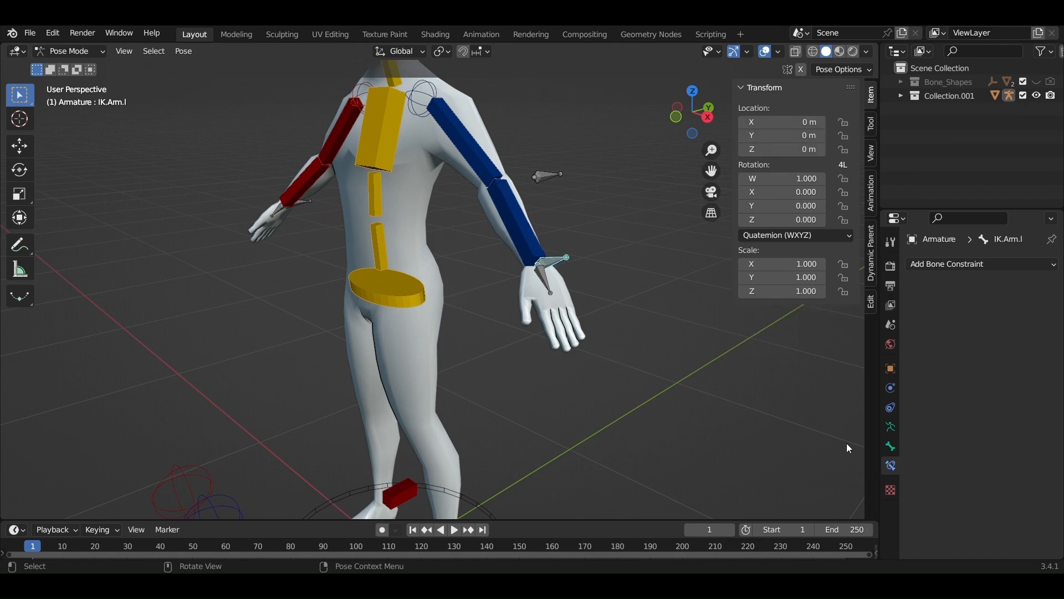
# - Set the IK controller bone's Hide driver to a Scripted Expression reading ARM_IK_L
pyautogui.click(890, 446)
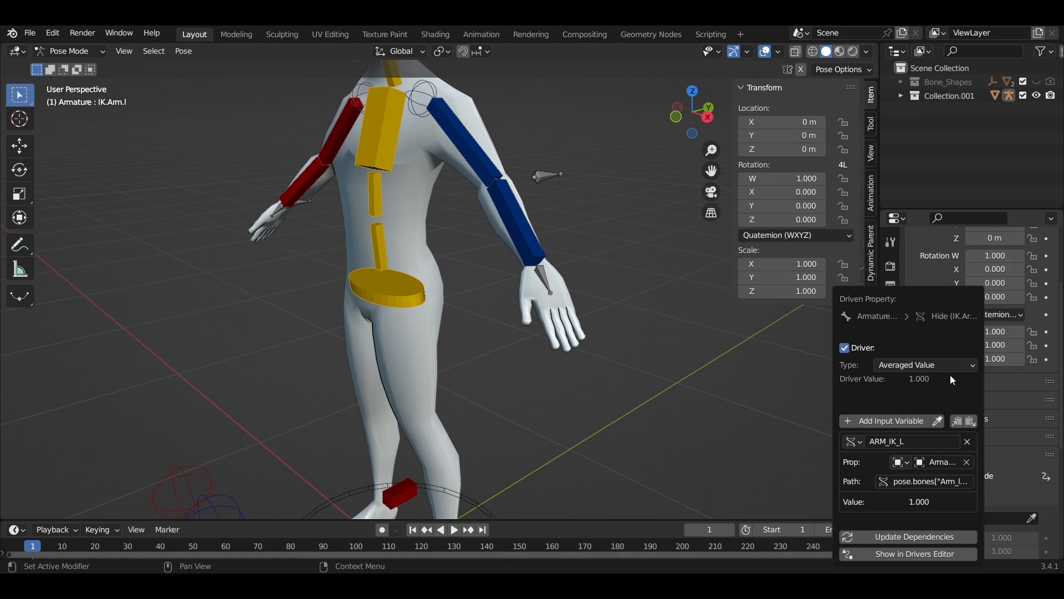
pyautogui.moveTo(962, 366)
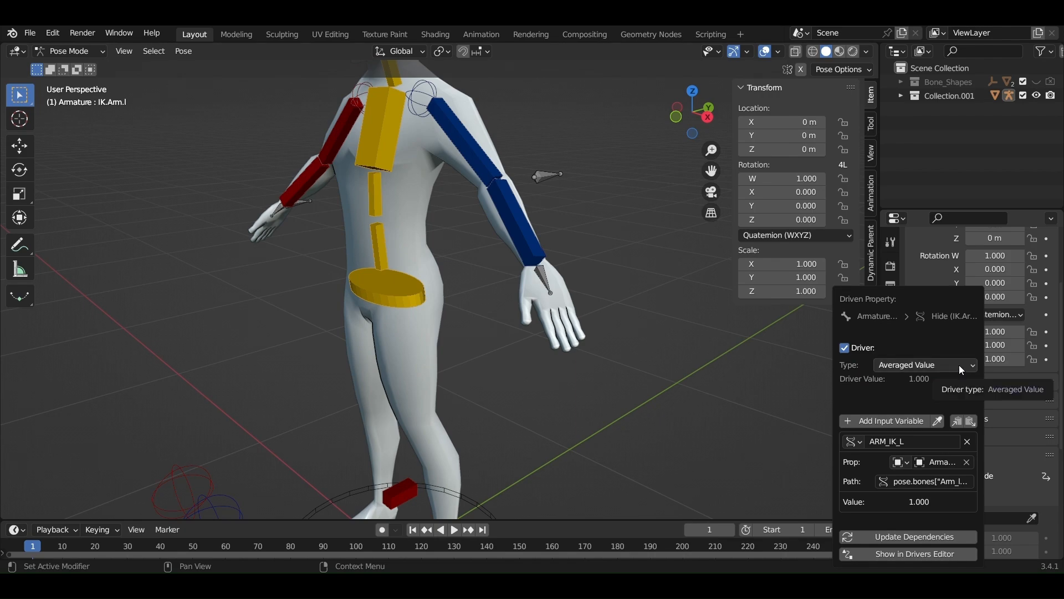
pyautogui.click(925, 364)
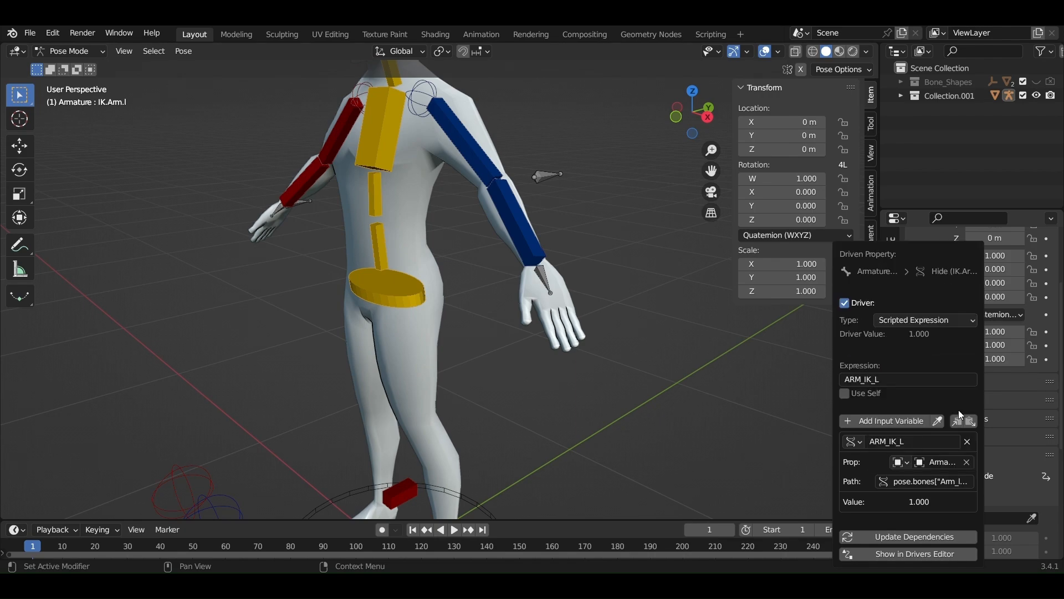
pyautogui.moveTo(946, 401)
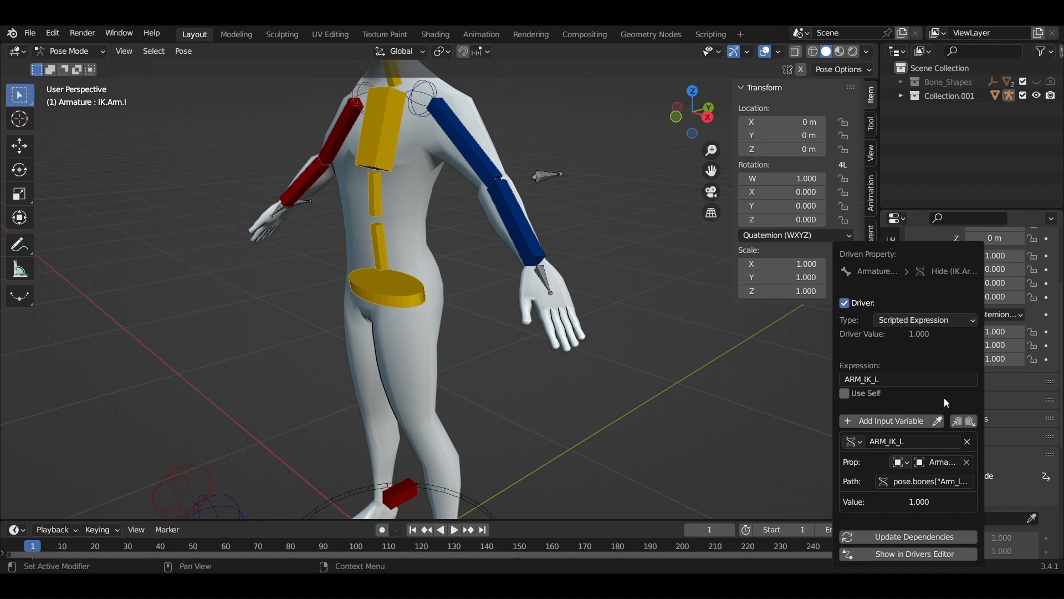